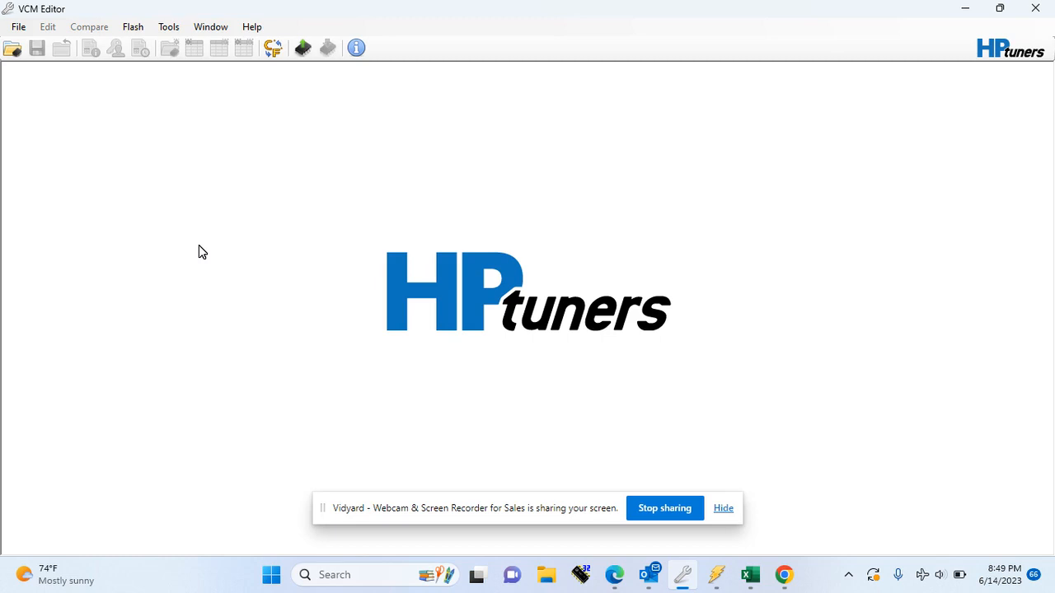
mouse_move(277, 138)
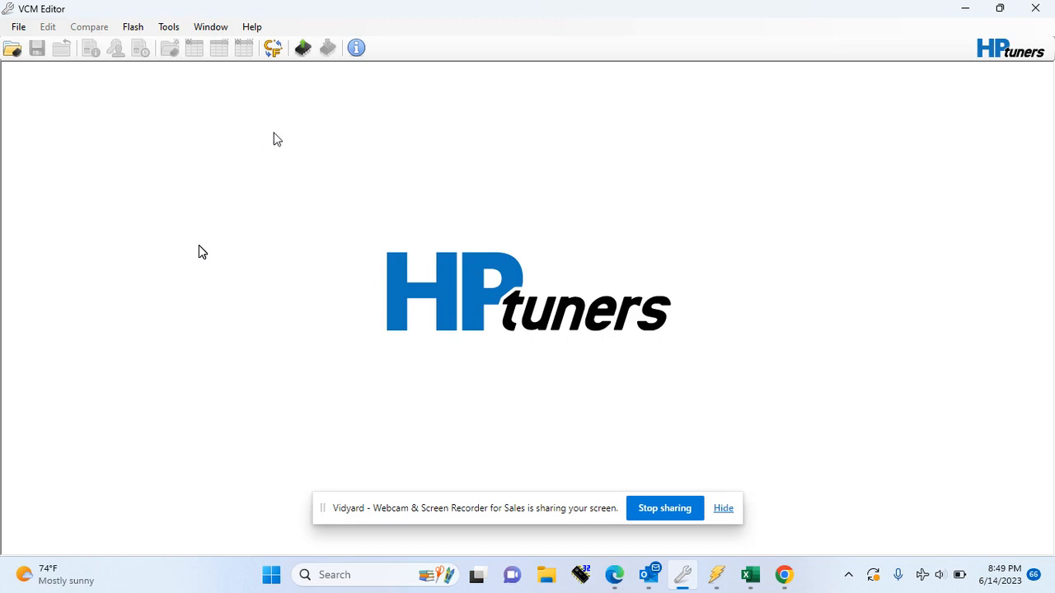
mouse_move(304, 46)
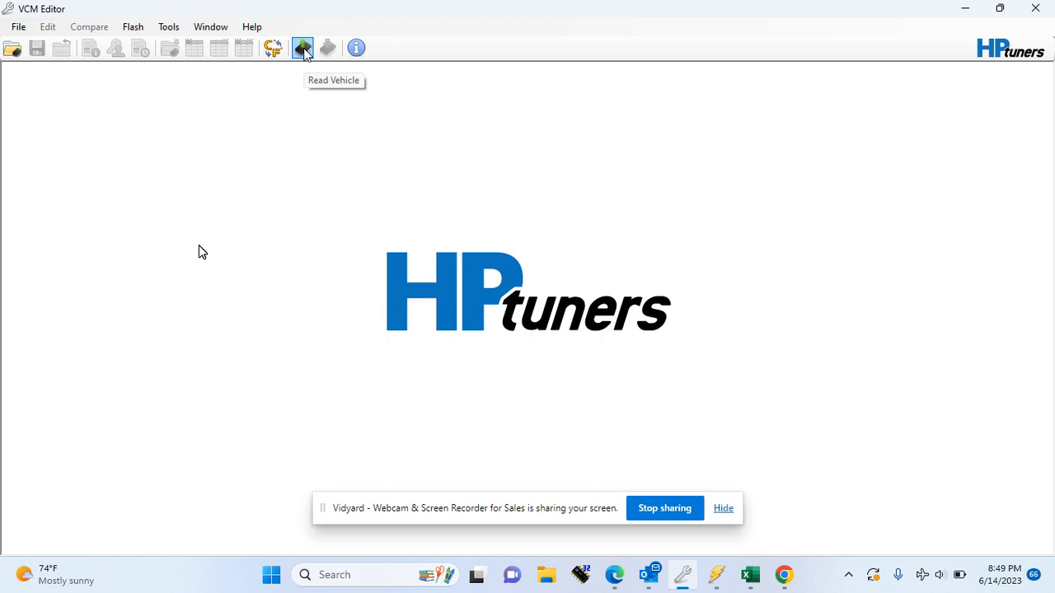
- Bring up the Vehicle Reader dialog via the Read Vehicle toolbar button
left_click(303, 46)
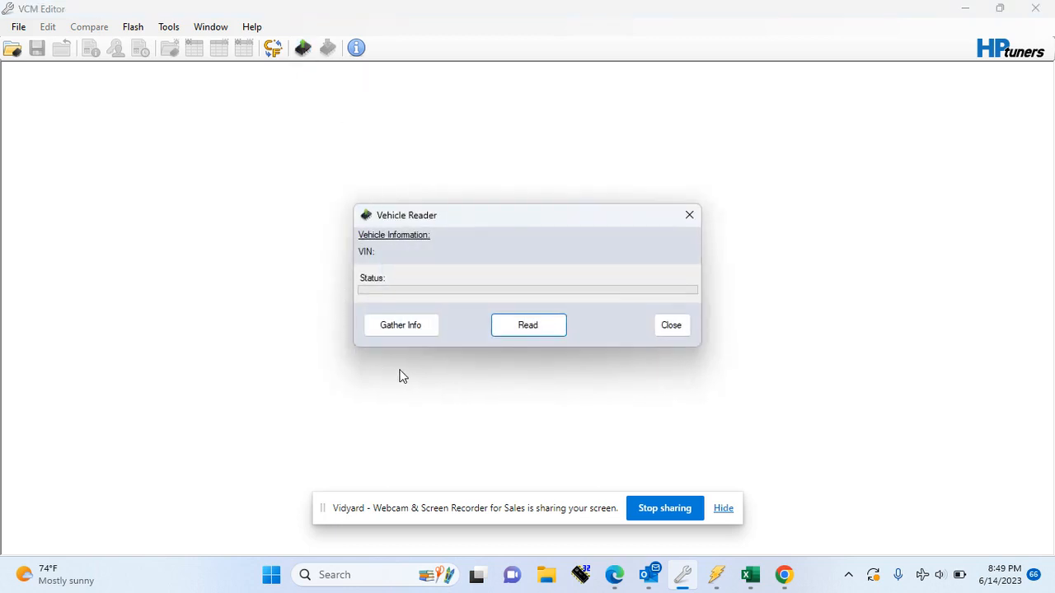
mouse_move(412, 349)
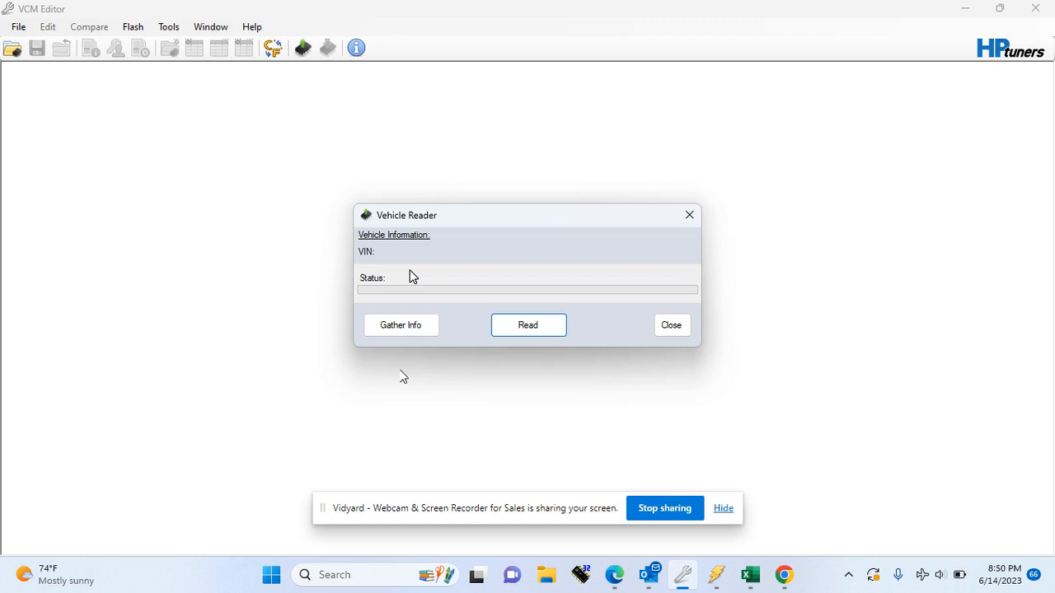
mouse_move(510, 276)
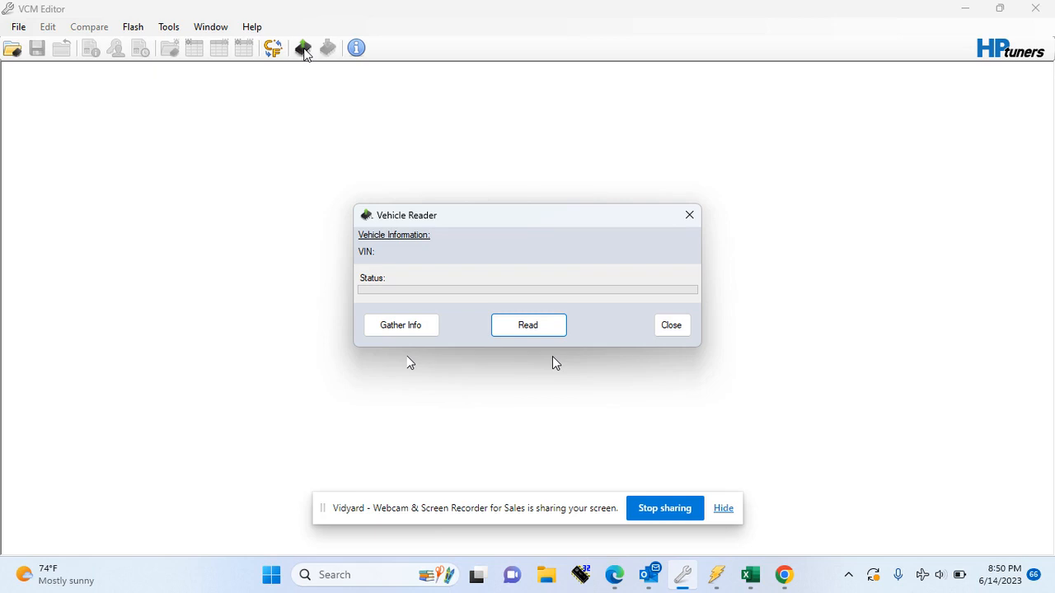
mouse_move(593, 375)
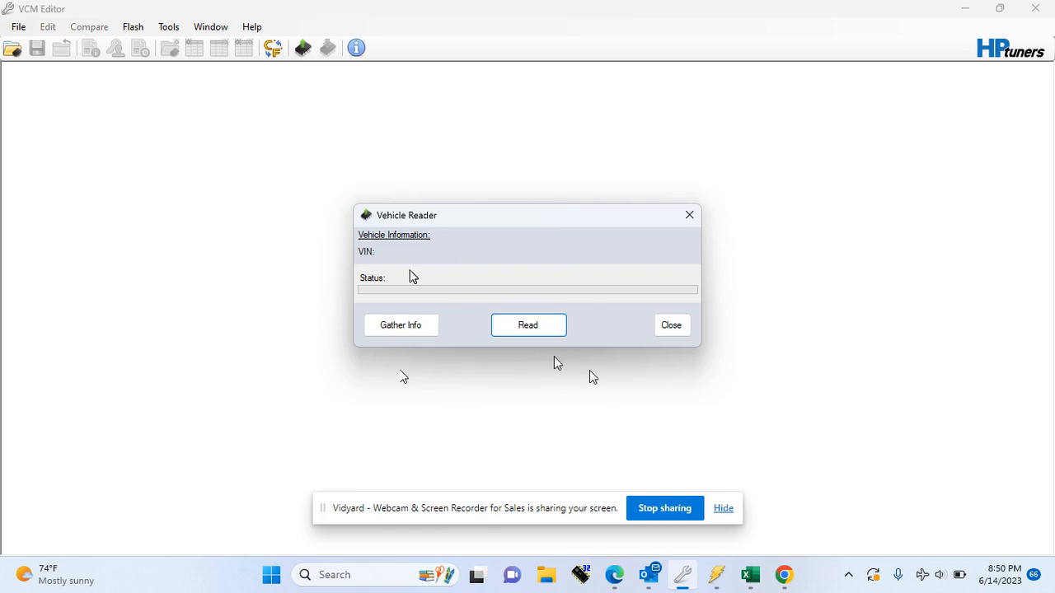
mouse_move(590, 379)
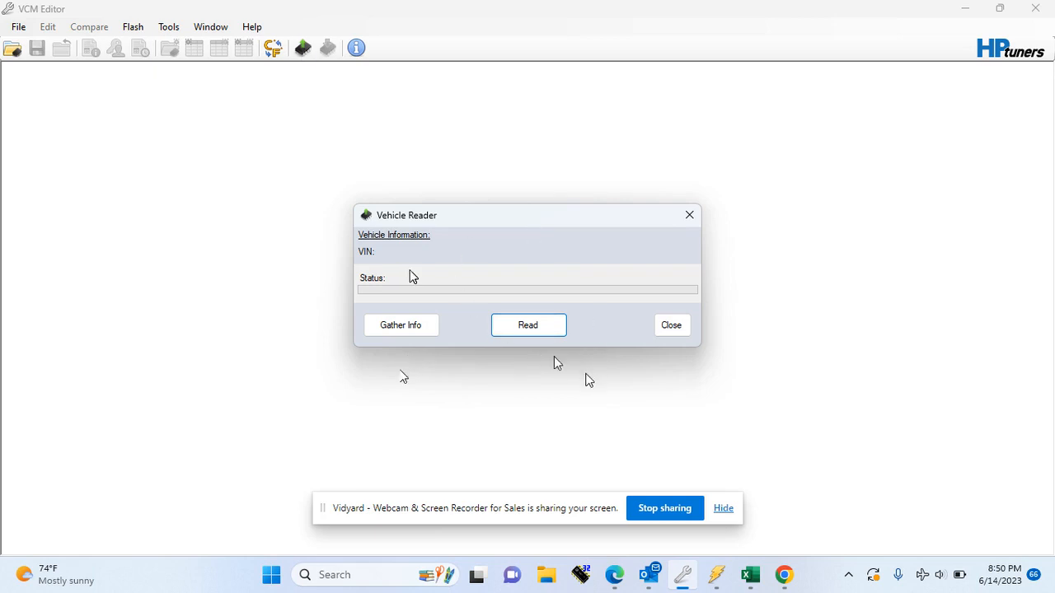